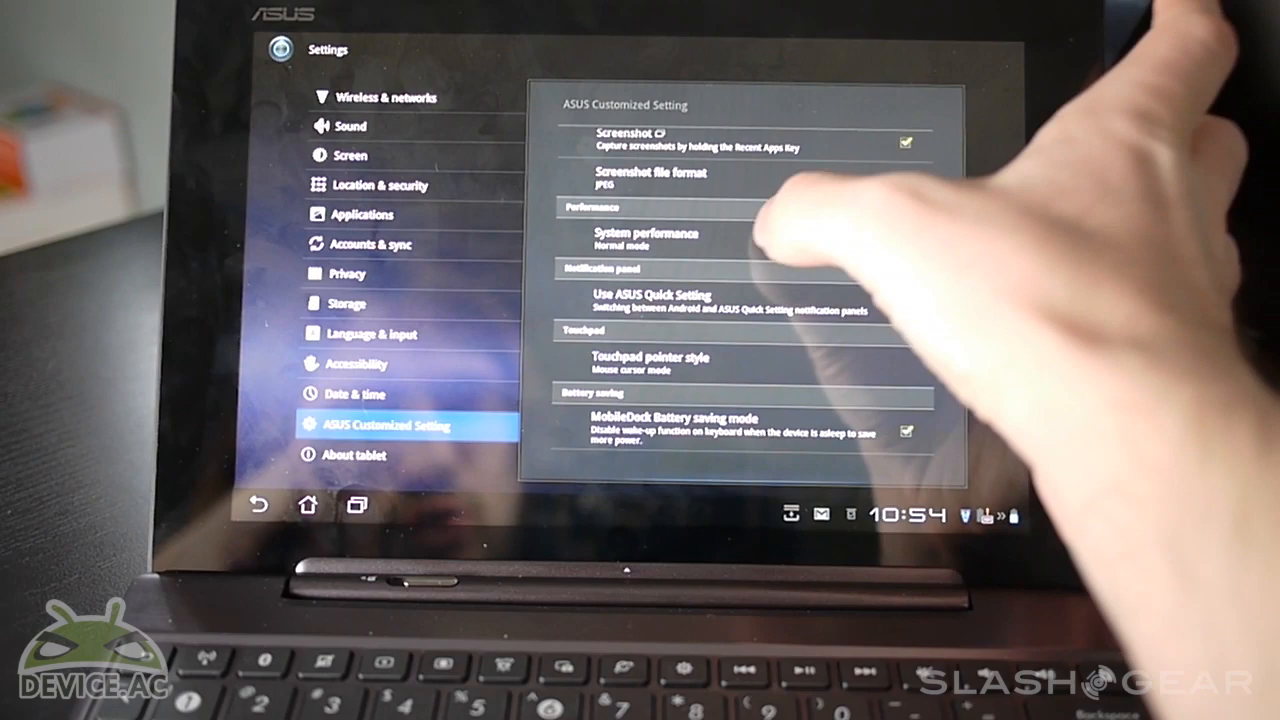
Bring up the System performance modes (Normal, Balanced, Power saving) from the Performance section
click(648, 238)
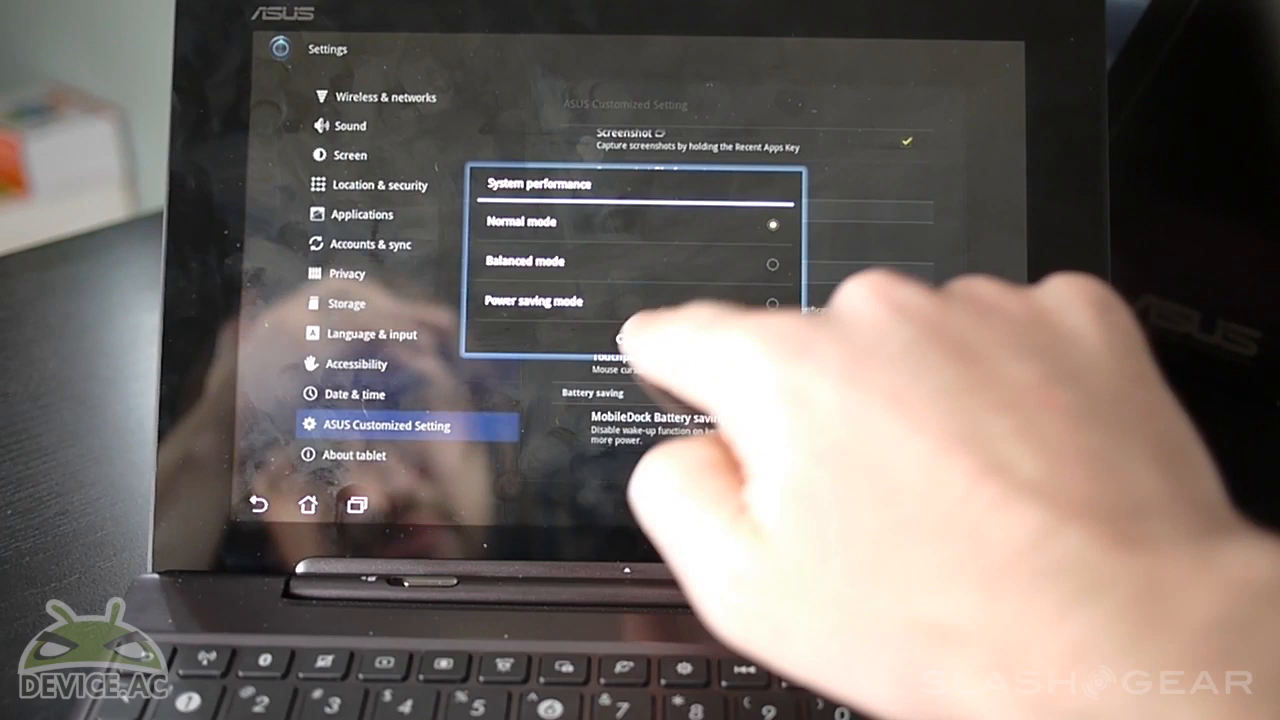